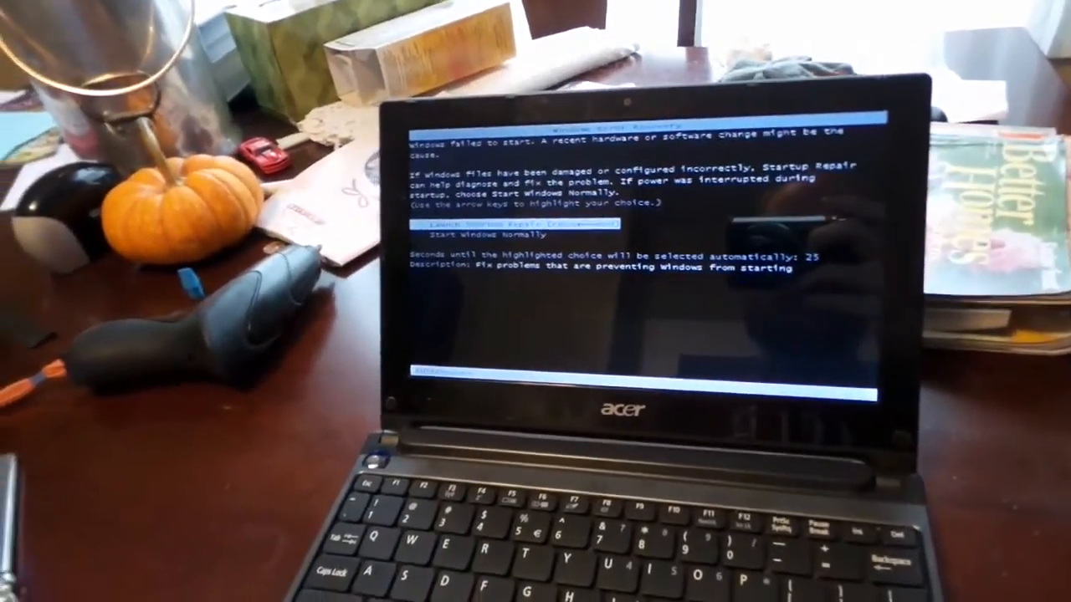
Step: Select 'Start Windows Normally' instead of Startup Repair, halting the automatic countdown
key(Down)
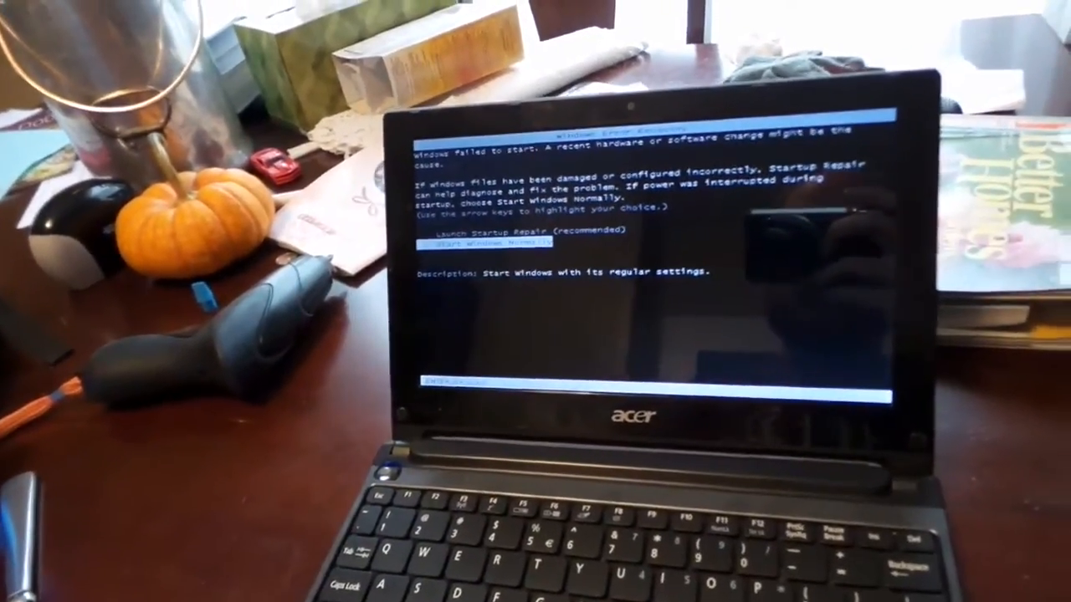